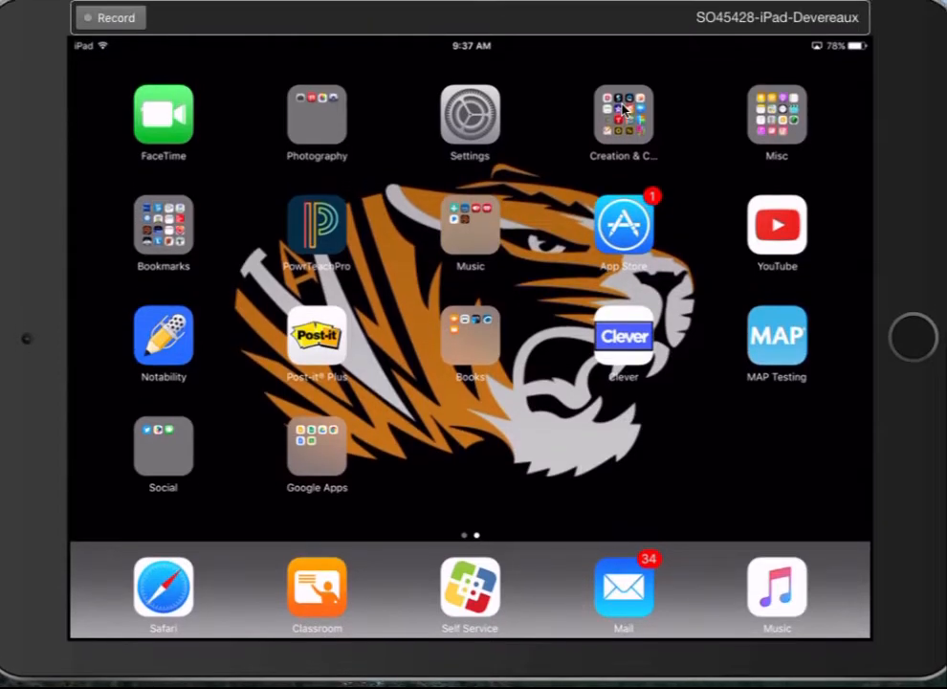
Step: Open the Creation & Coding folder and launch Splice
{"action": "left_click", "coordinate": [623, 115]}
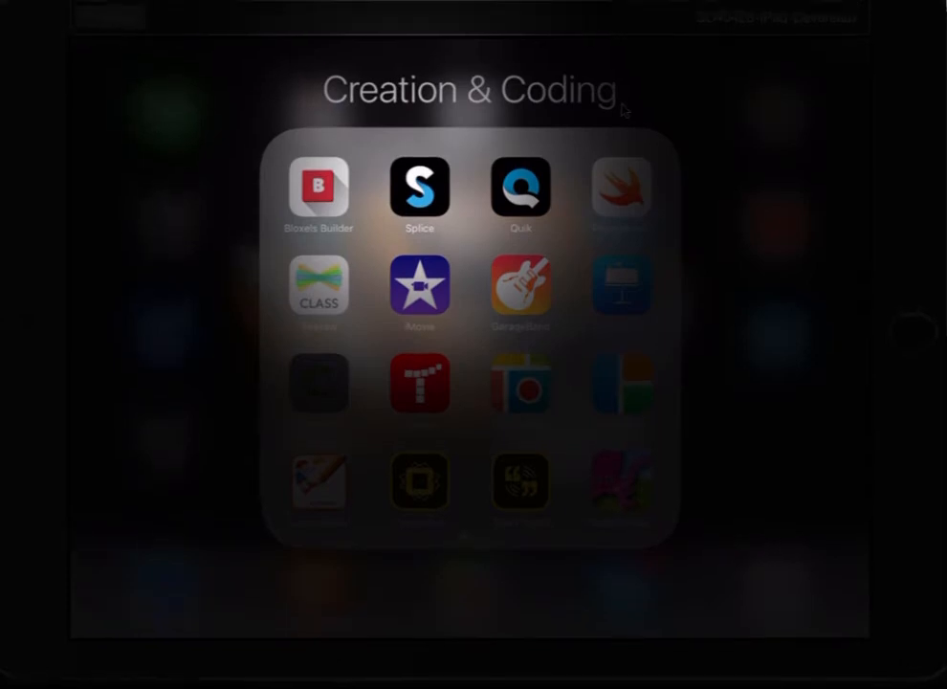
{"action": "left_click", "coordinate": [419, 186]}
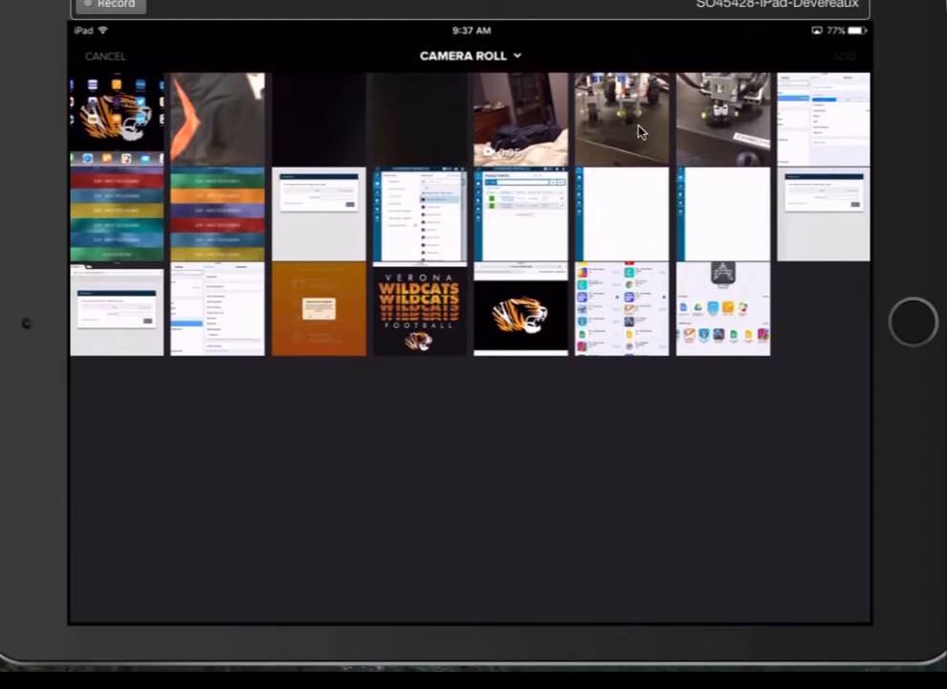
Step: Select nine robot photos and videos in the Camera Roll and add them
{"action": "left_click", "coordinate": [621, 134]}
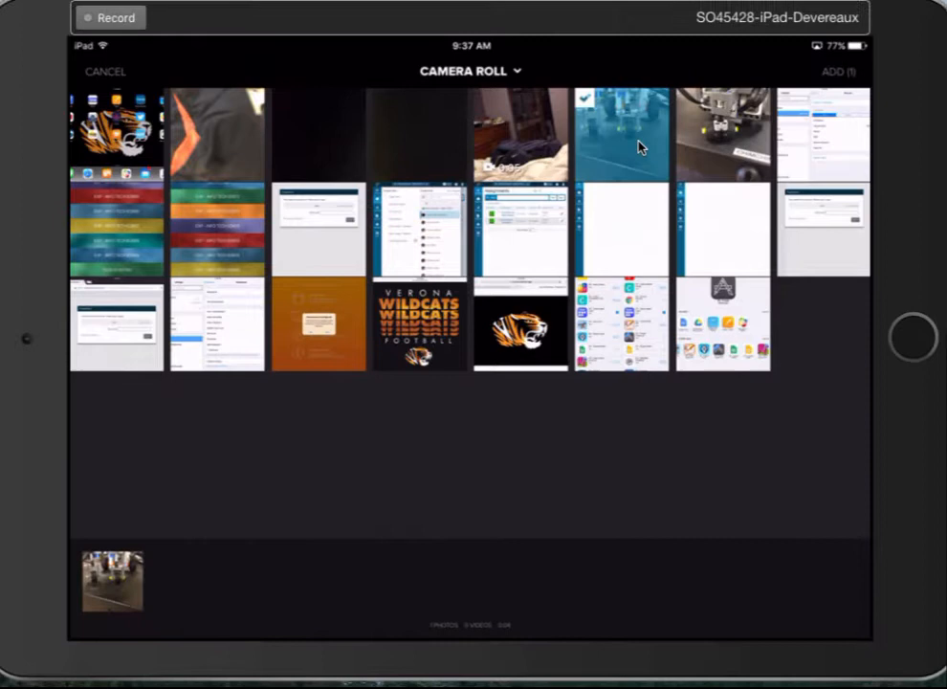
{"action": "left_click", "coordinate": [522, 134]}
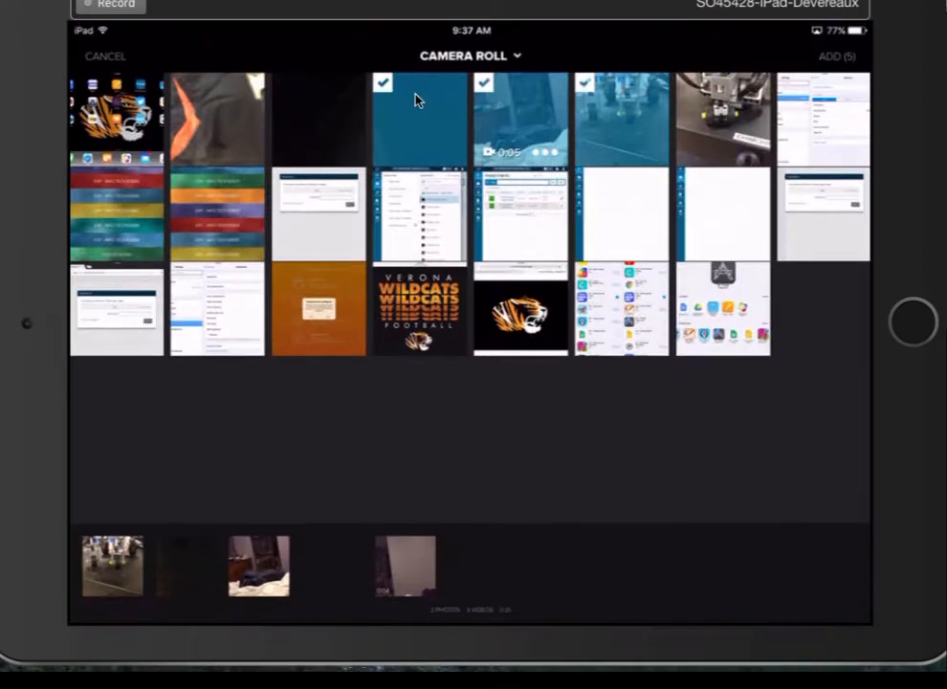
{"action": "left_click", "coordinate": [521, 326]}
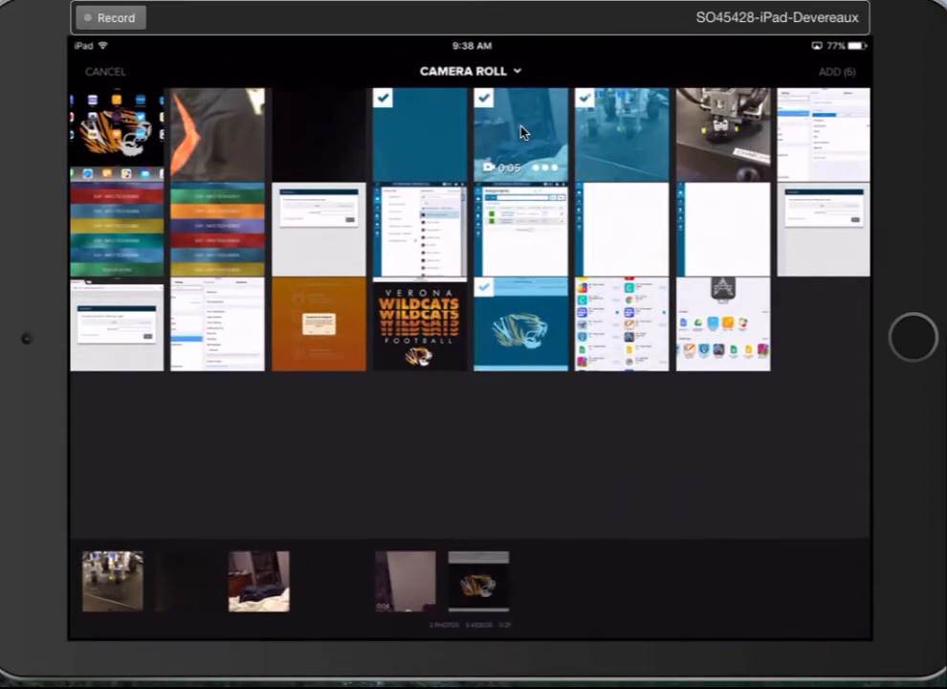
{"action": "left_click", "coordinate": [117, 134]}
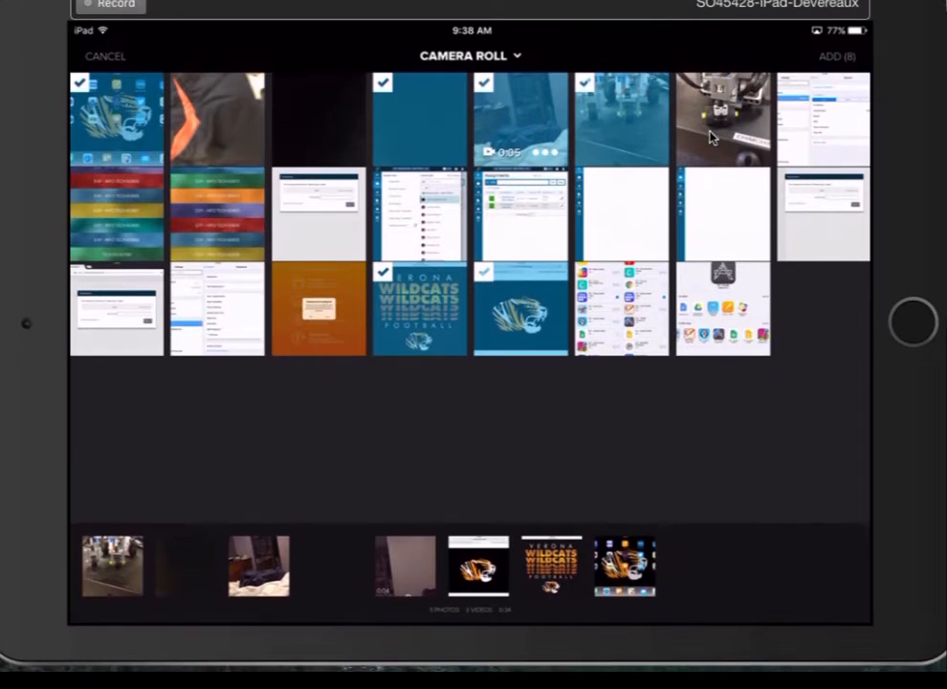
{"action": "left_click", "coordinate": [723, 120]}
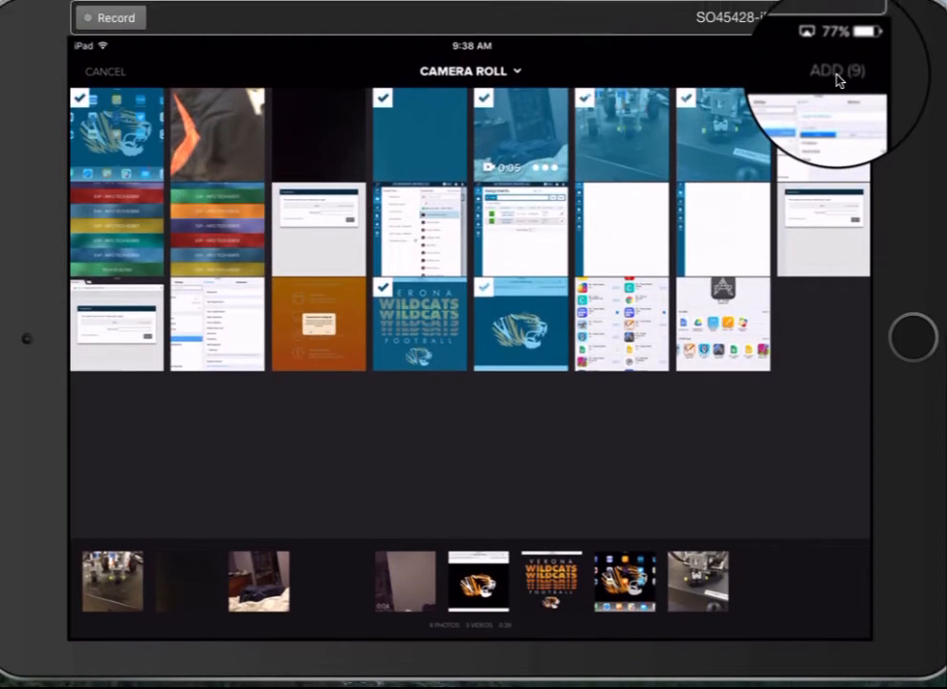
{"action": "left_click", "coordinate": [837, 70]}
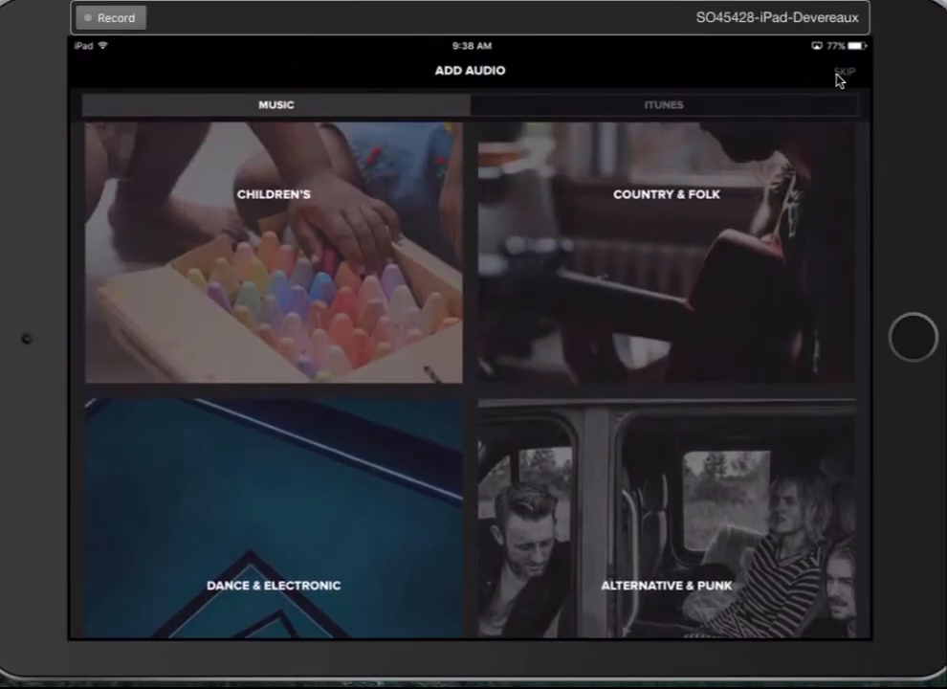
Step: Skip the Add Audio screen to reach Project Settings
{"action": "left_click", "coordinate": [274, 252]}
{"action": "type", "text": "Ro"}
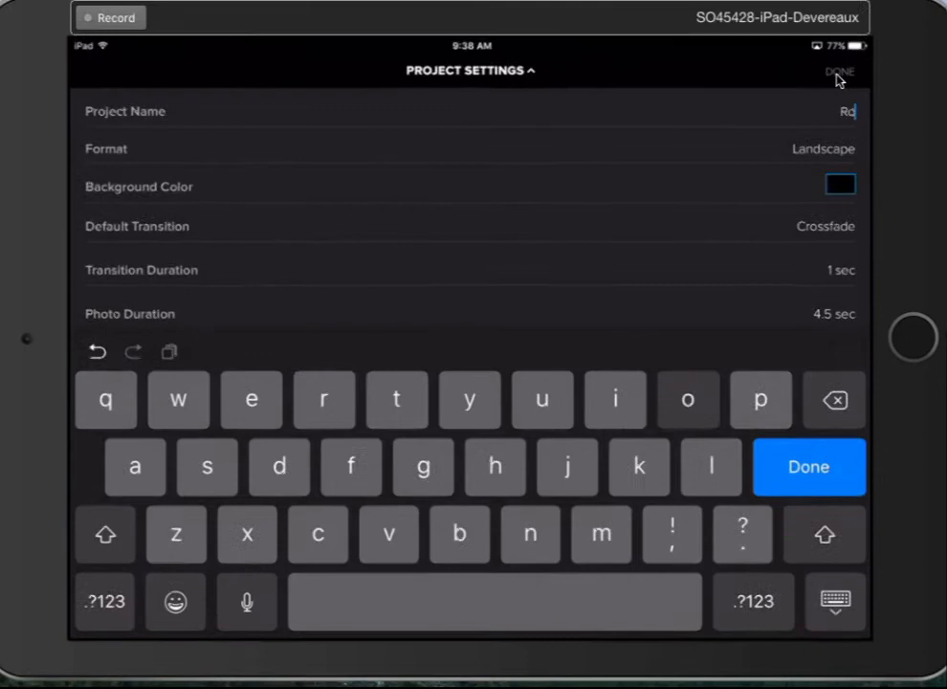
Step: Name the project 'Robot Movie' and confirm the project settings
{"action": "type", "text": "bot M"}
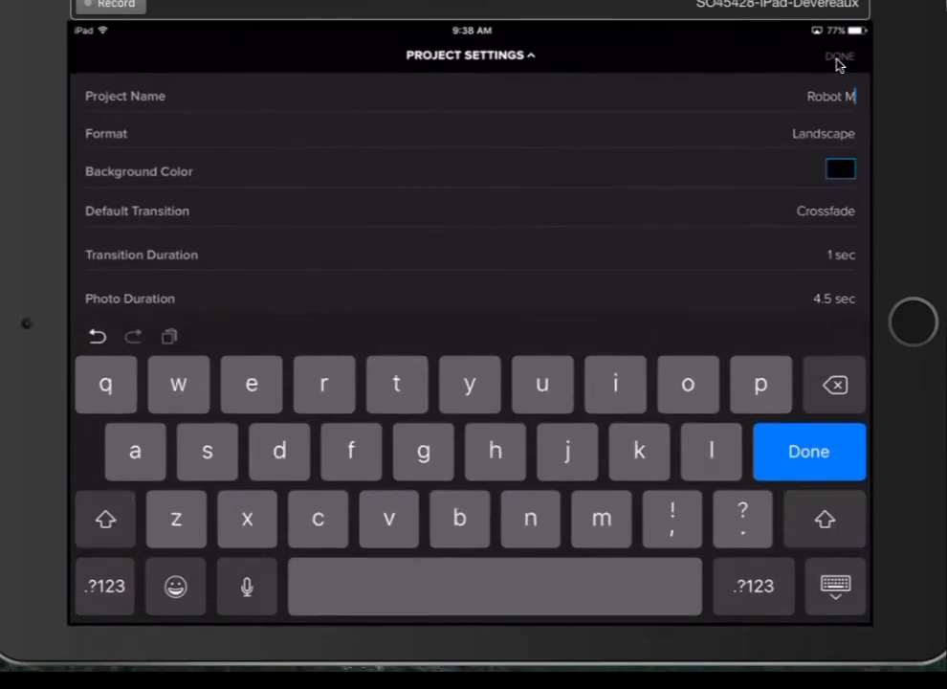
{"action": "type", "text": "ovie"}
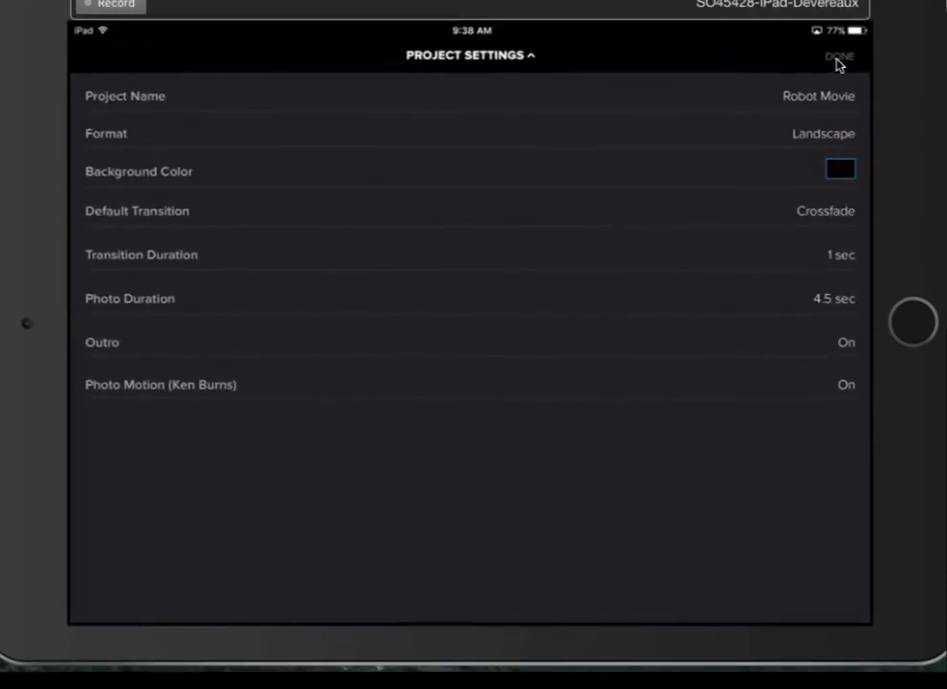
{"action": "left_click", "coordinate": [838, 55]}
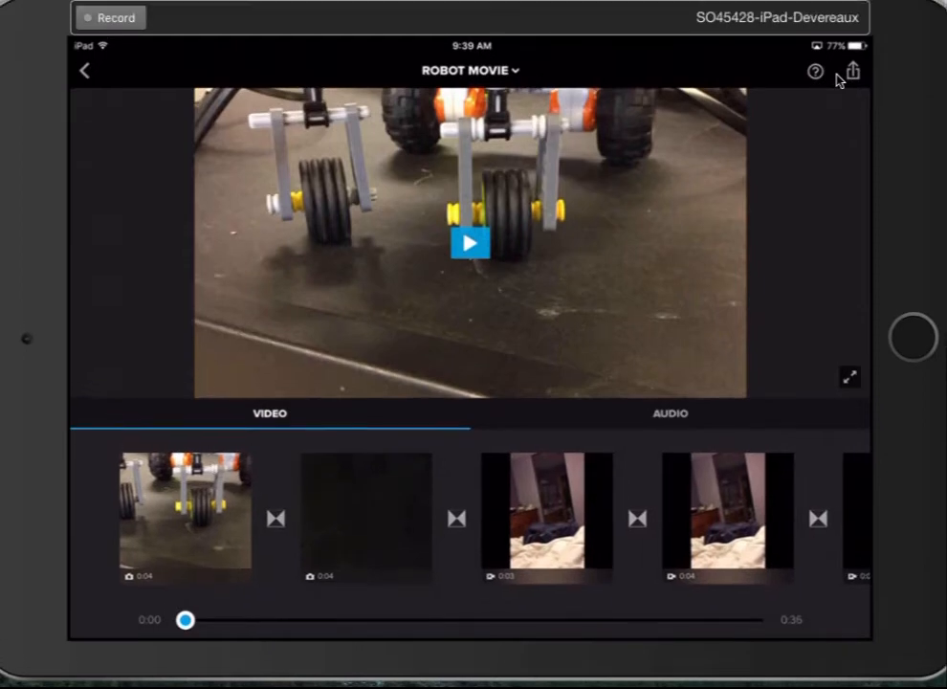
Step: Set the first clip's transition to Honeycomb and return to the timeline
{"action": "left_click", "coordinate": [276, 517]}
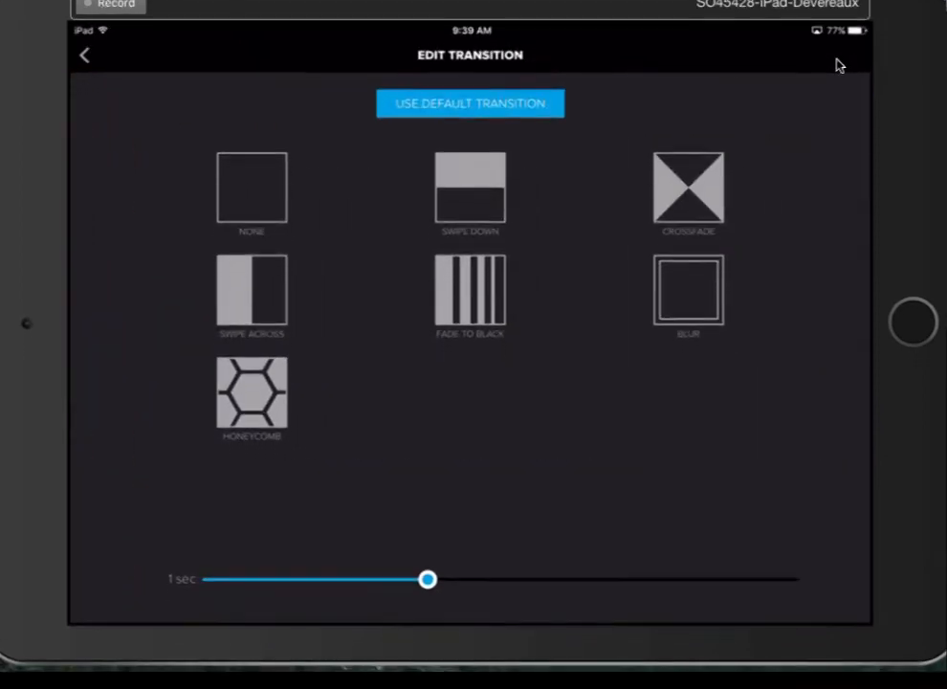
{"action": "left_click", "coordinate": [252, 400]}
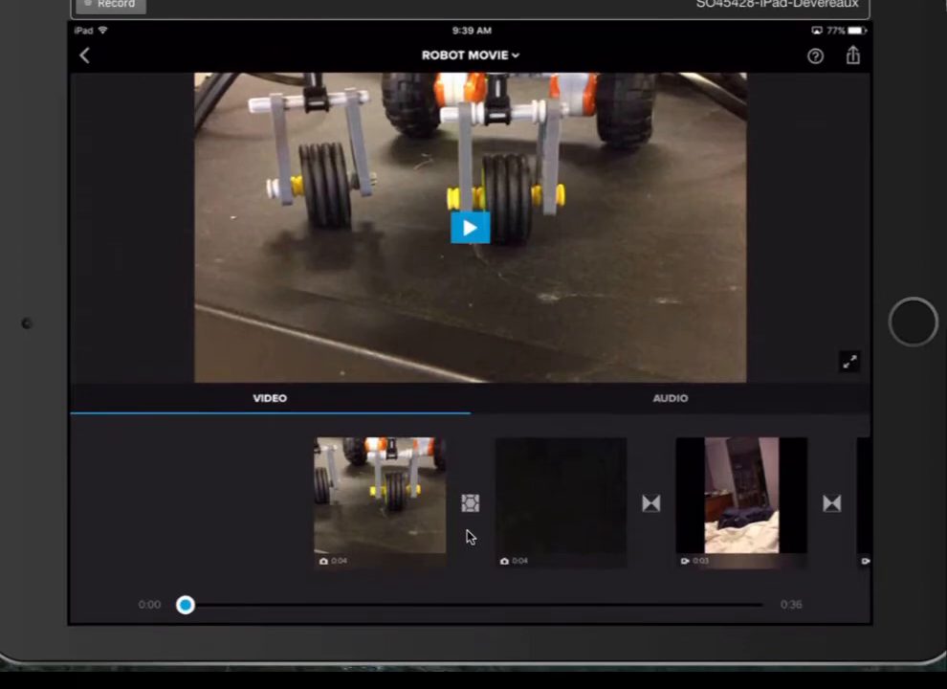
{"action": "left_click", "coordinate": [470, 228]}
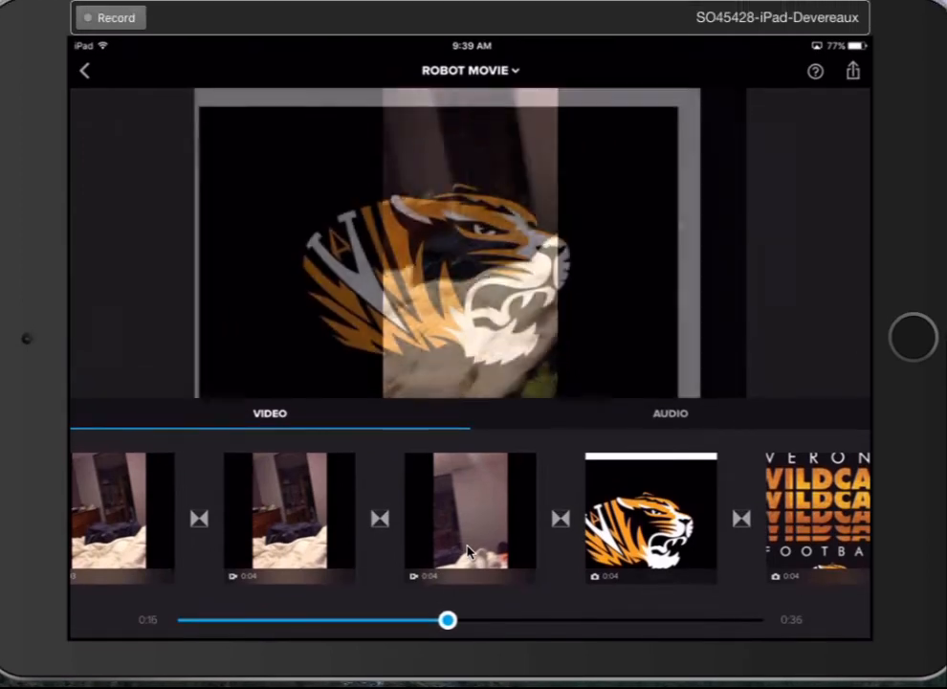
Step: Open the audio library and browse a music category
{"action": "left_click", "coordinate": [670, 413]}
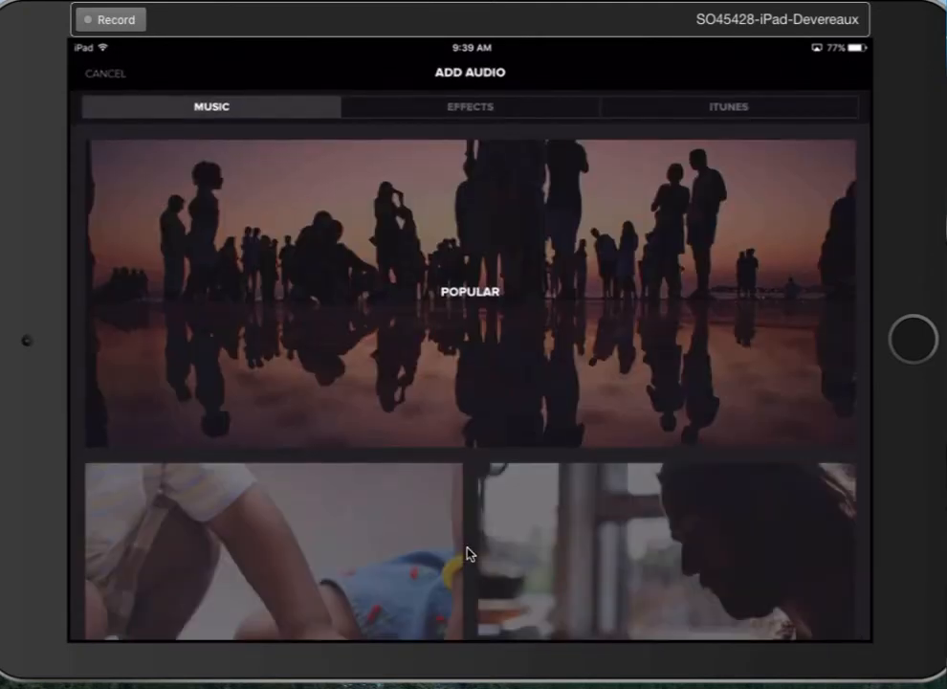
{"action": "left_click", "coordinate": [106, 73]}
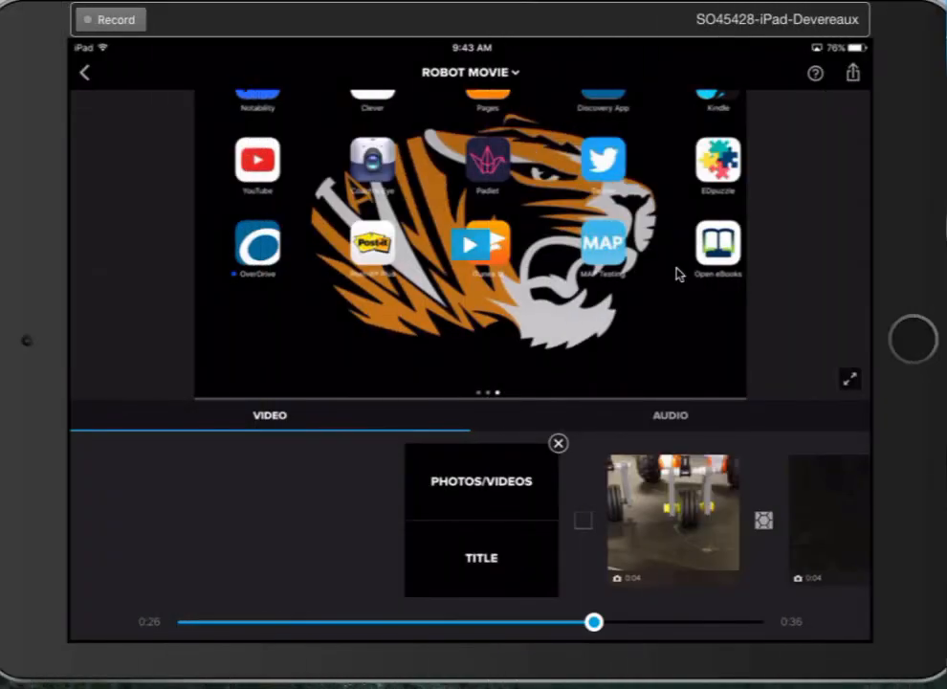
Step: Insert a 4-second title slide at the start of the timeline
{"action": "left_click", "coordinate": [559, 443]}
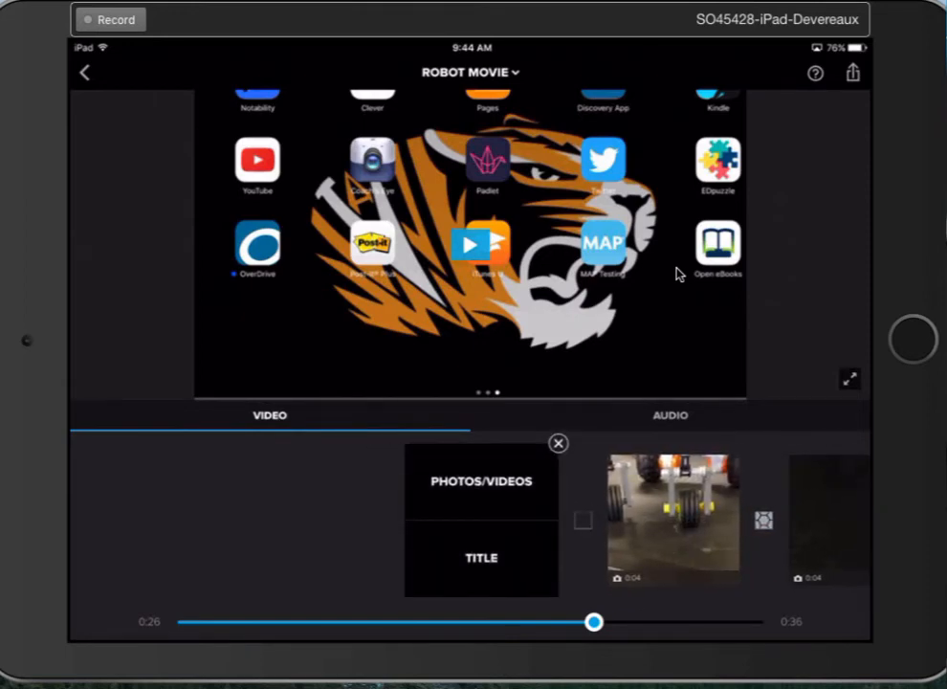
{"action": "left_click", "coordinate": [482, 558]}
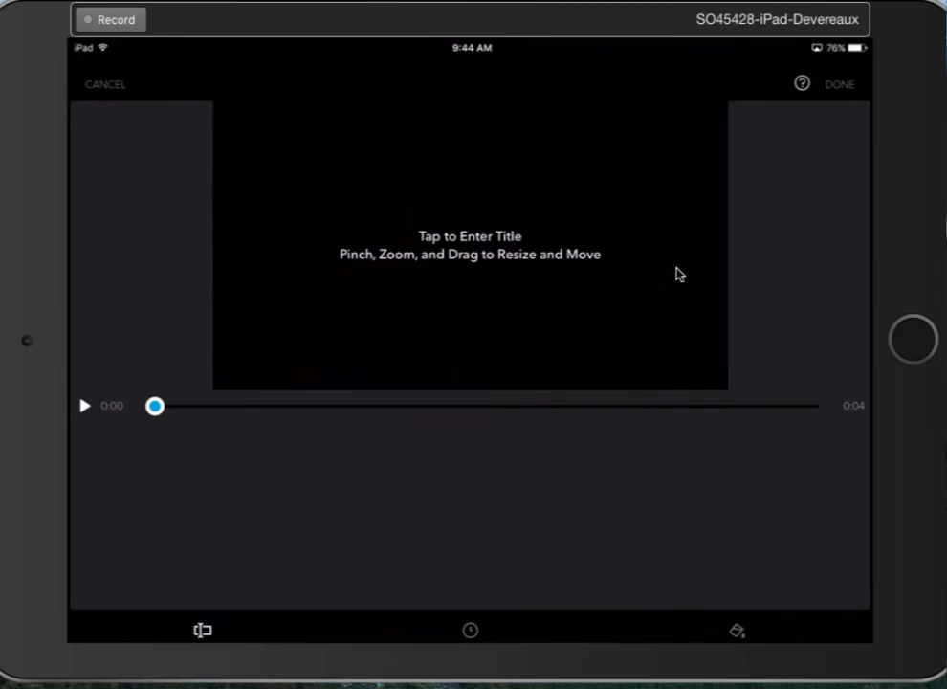
Step: Enter 'the amazing robot' as the title slide text
{"action": "left_click", "coordinate": [470, 236]}
{"action": "type", "text": "the ama"}
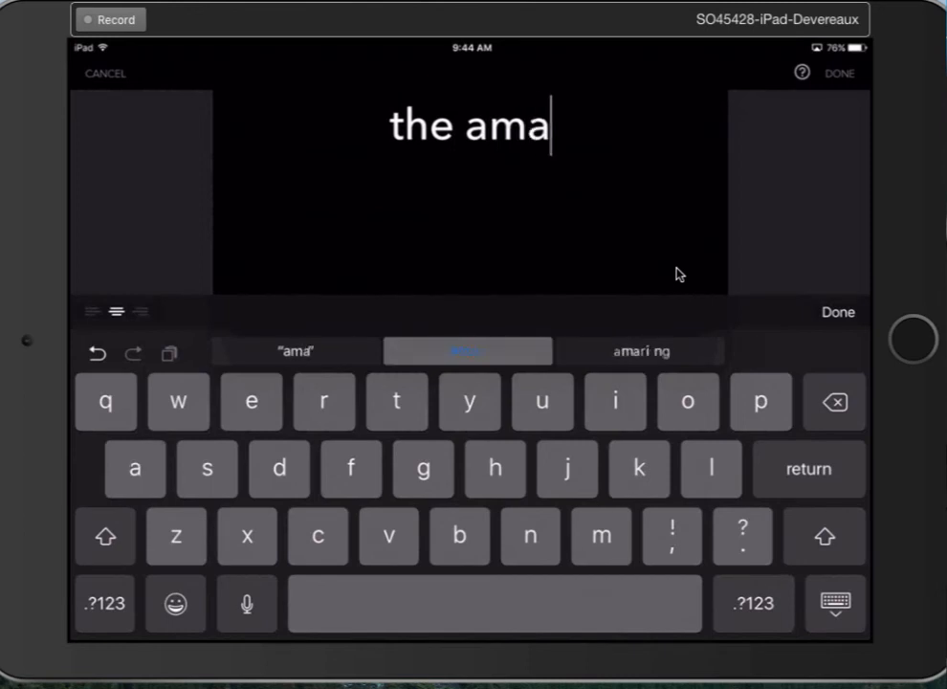
{"action": "left_click", "coordinate": [468, 351]}
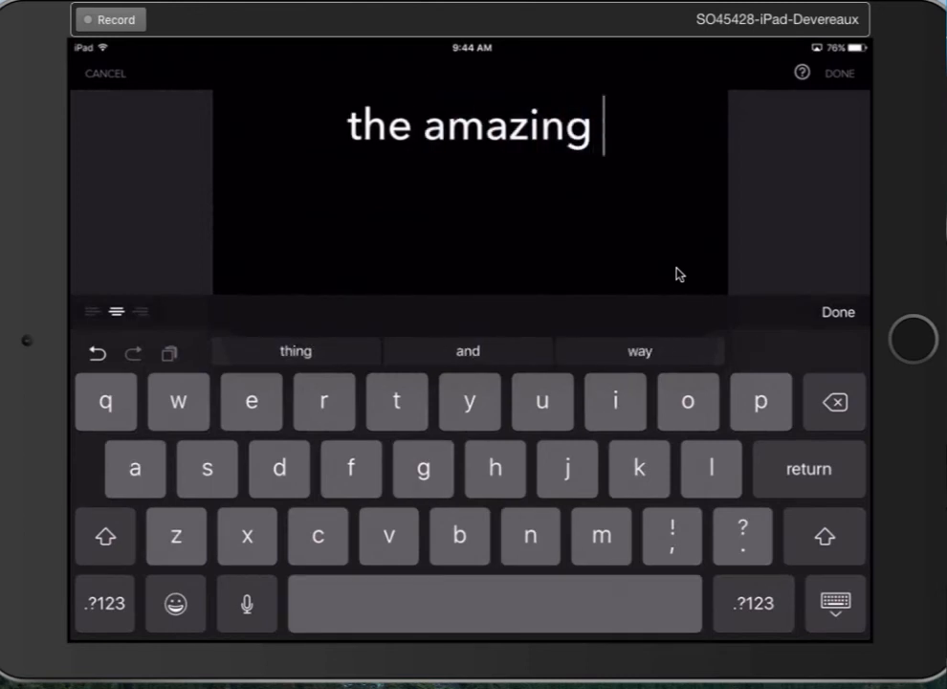
{"action": "type", "text": "robot"}
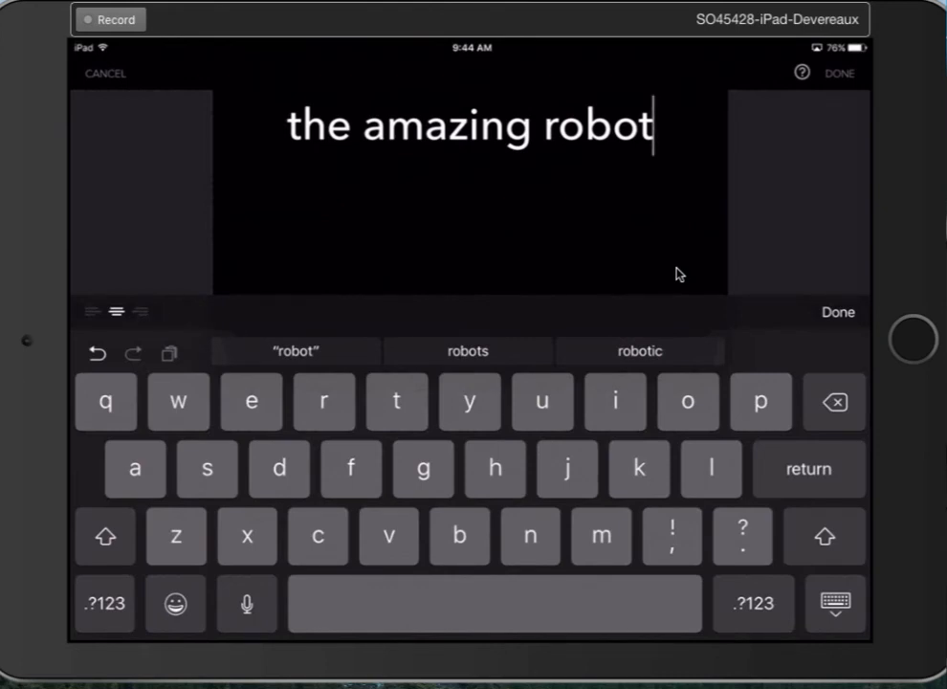
{"action": "left_click", "coordinate": [836, 312]}
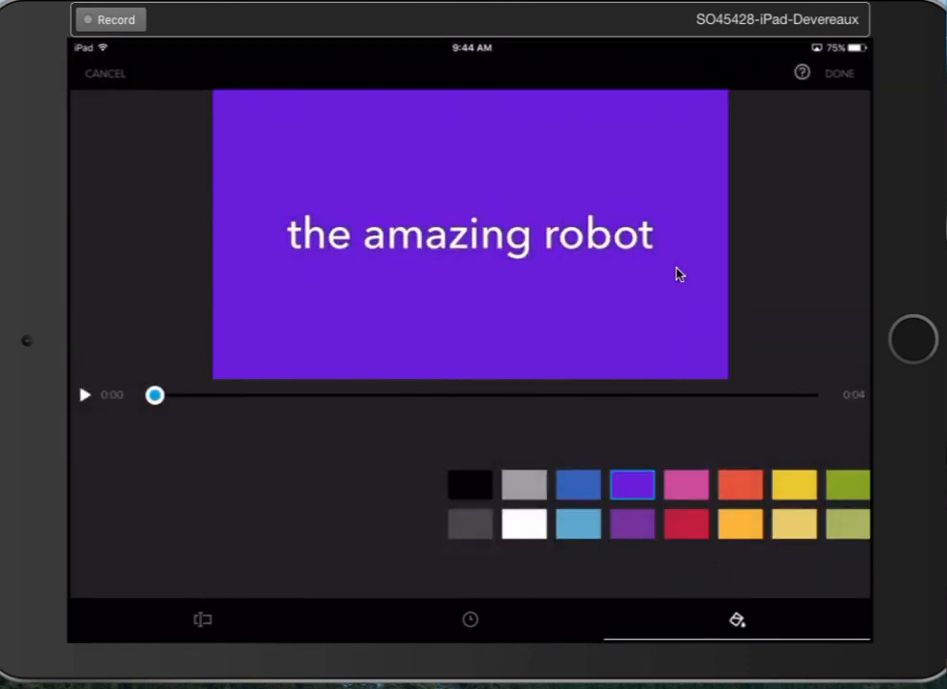
Step: Switch the title text font to Bangers and save the slide to the timeline
{"action": "left_click", "coordinate": [470, 619]}
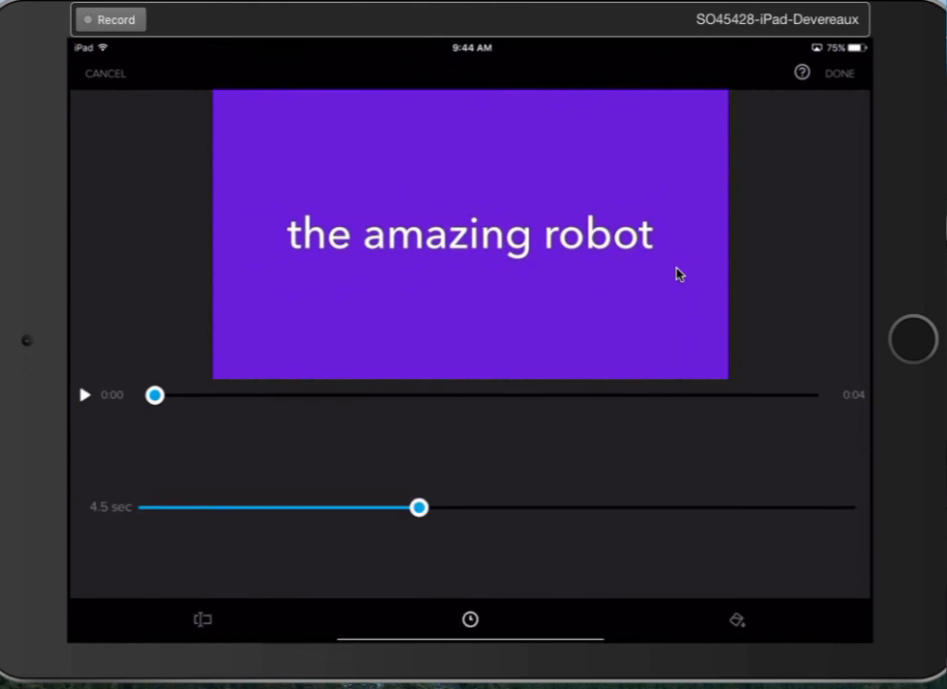
{"action": "left_click", "coordinate": [202, 619]}
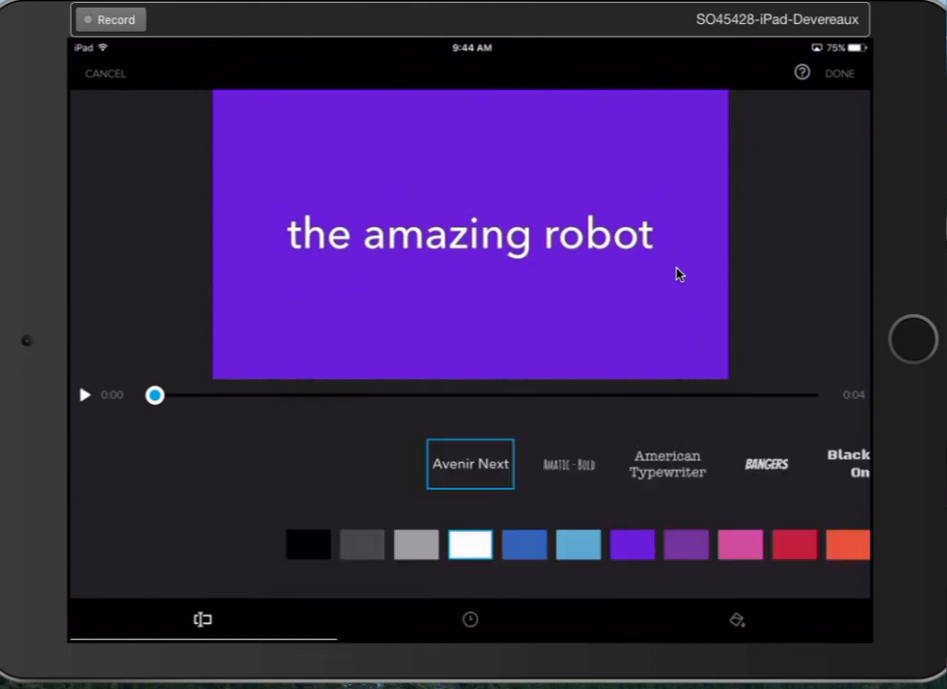
{"action": "left_click", "coordinate": [667, 464]}
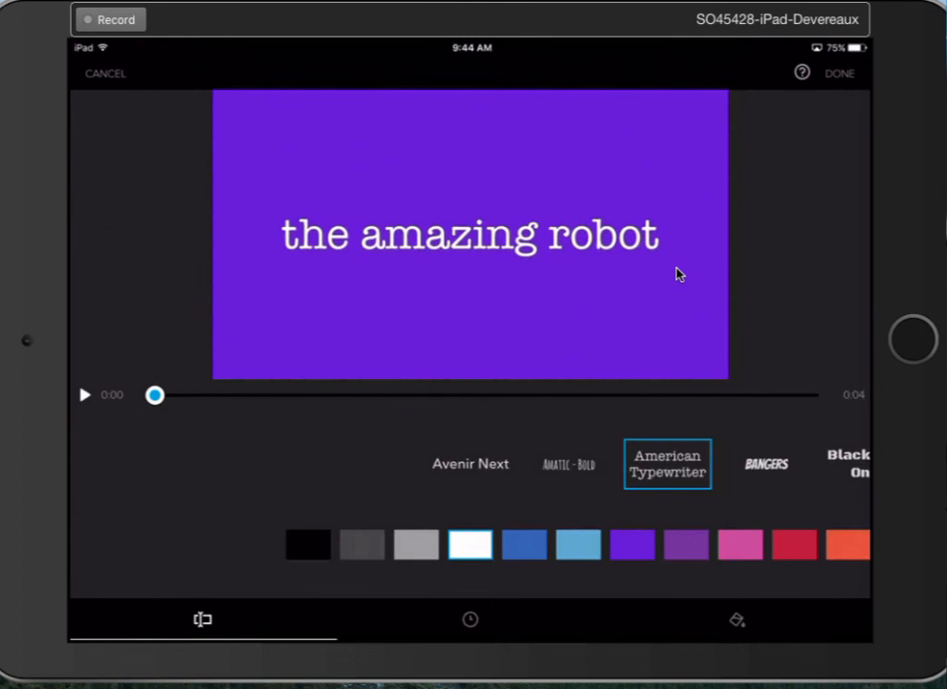
{"action": "left_click", "coordinate": [765, 463]}
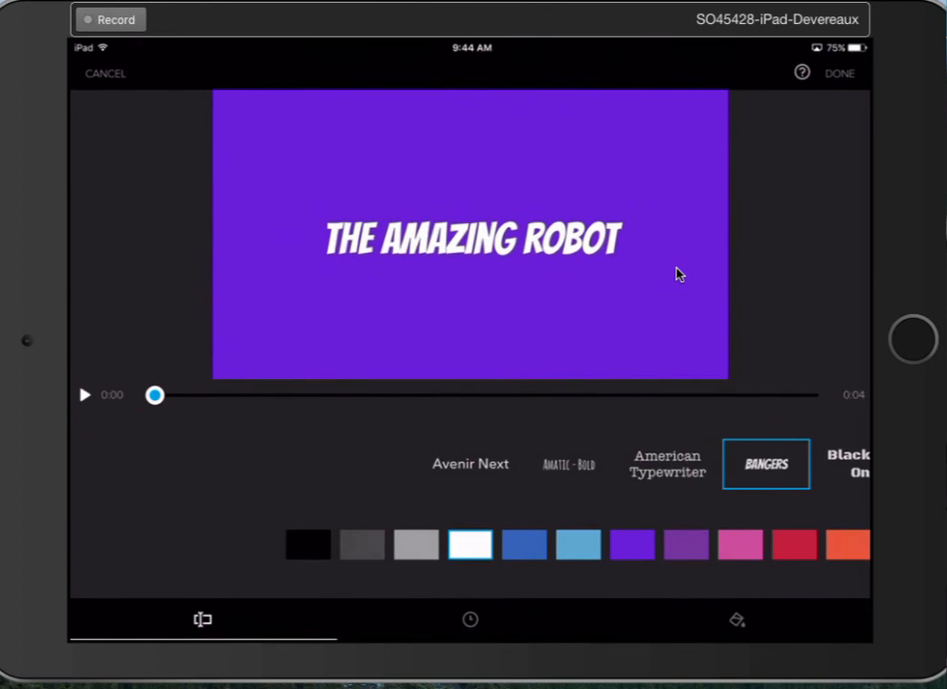
{"action": "left_click", "coordinate": [839, 73]}
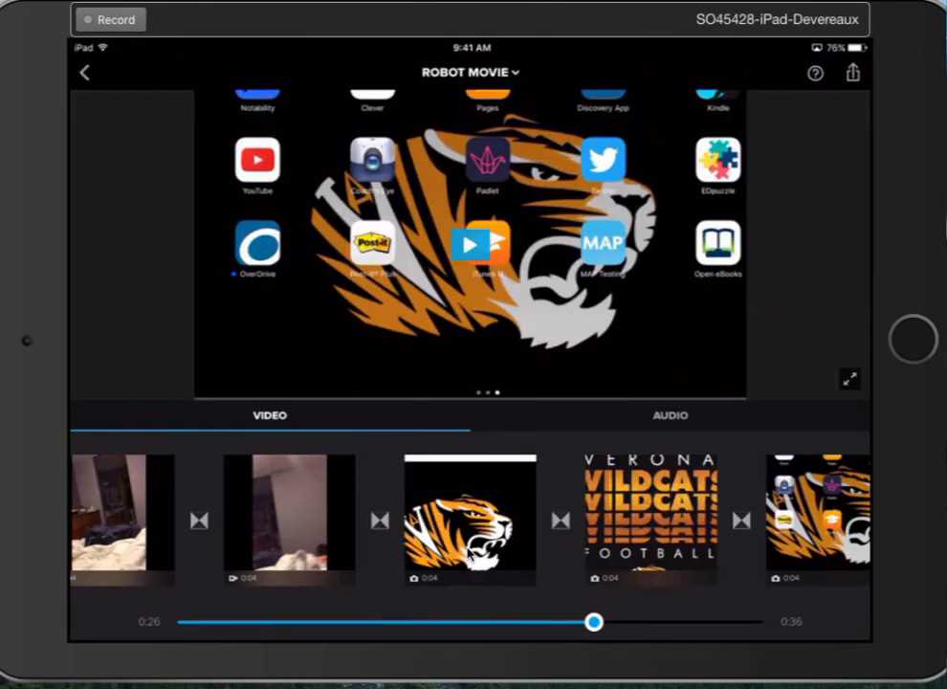